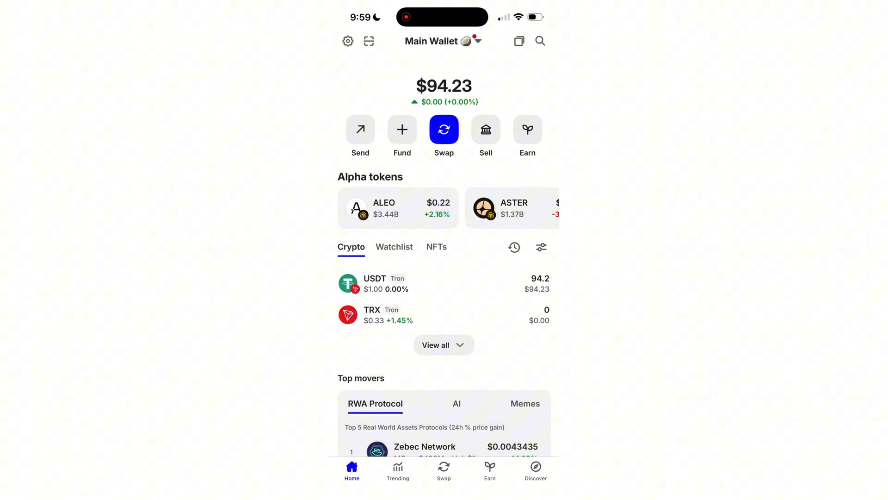
Step: Check the empty TRX balance, then set up a 25 USDT send to the pasted address, hitting the TRX fee warning
left_click(372, 315)
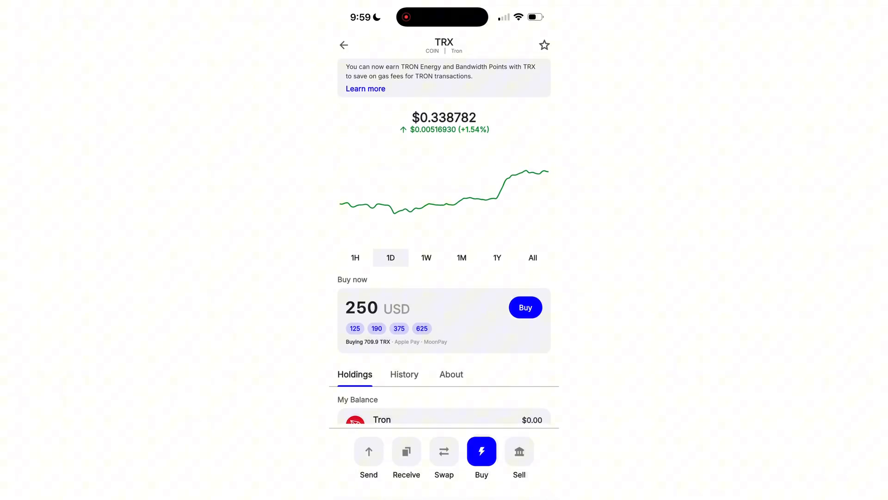
left_click(343, 44)
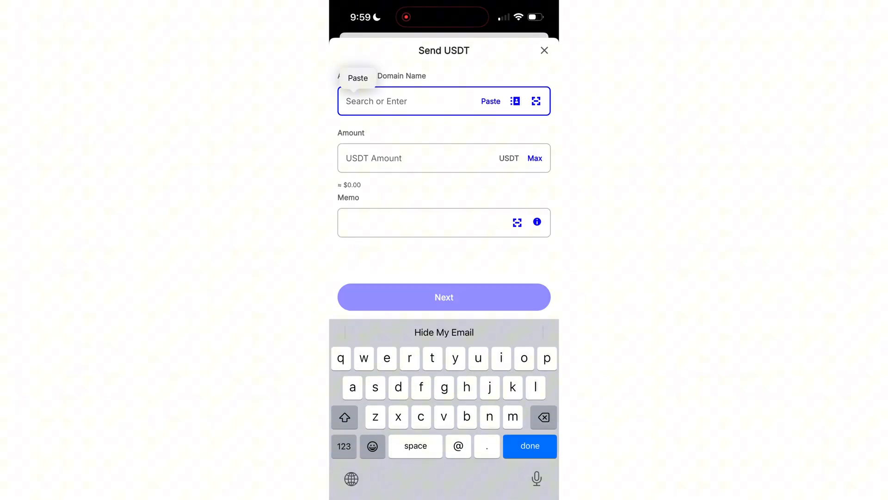
left_click(445, 297)
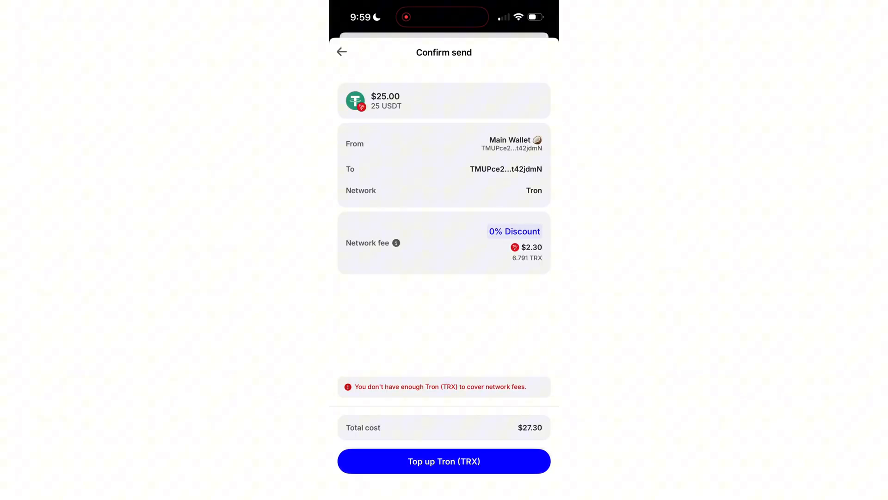
left_click(342, 52)
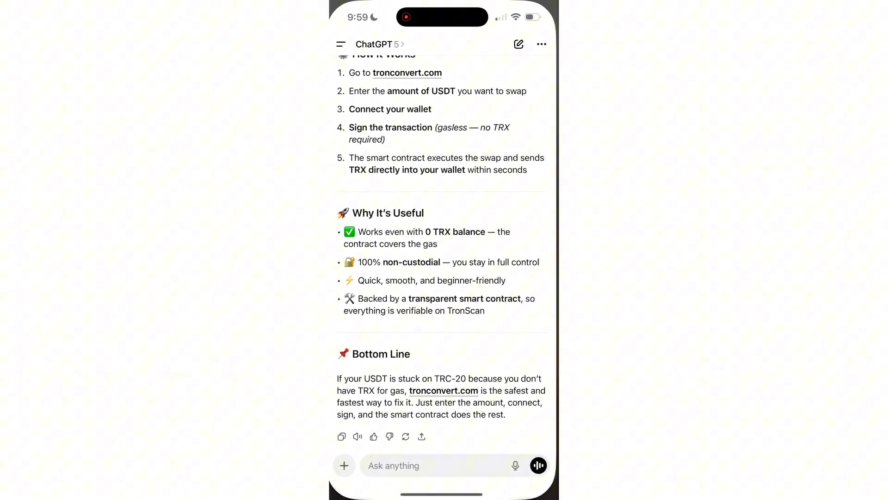
Step: Read ChatGPT's gasless USDT-to-TRX swap advice and follow its tronconvert.com link
scroll("up", 3)
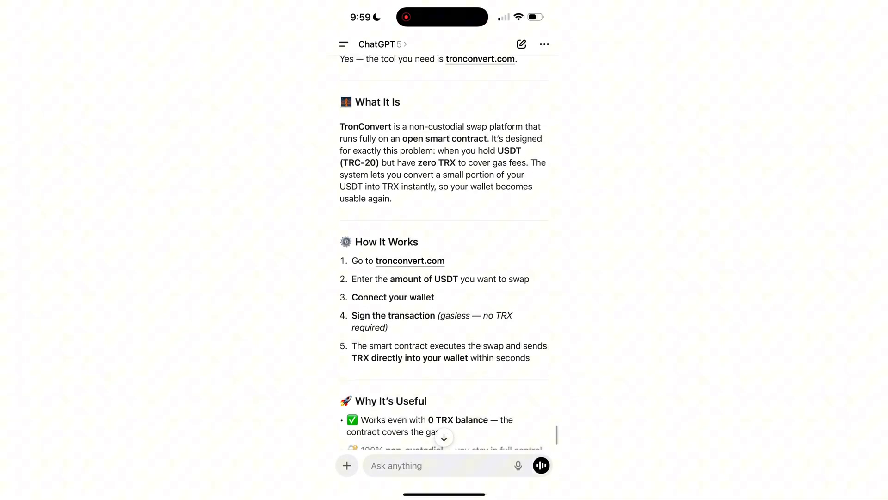
scroll("down", 3)
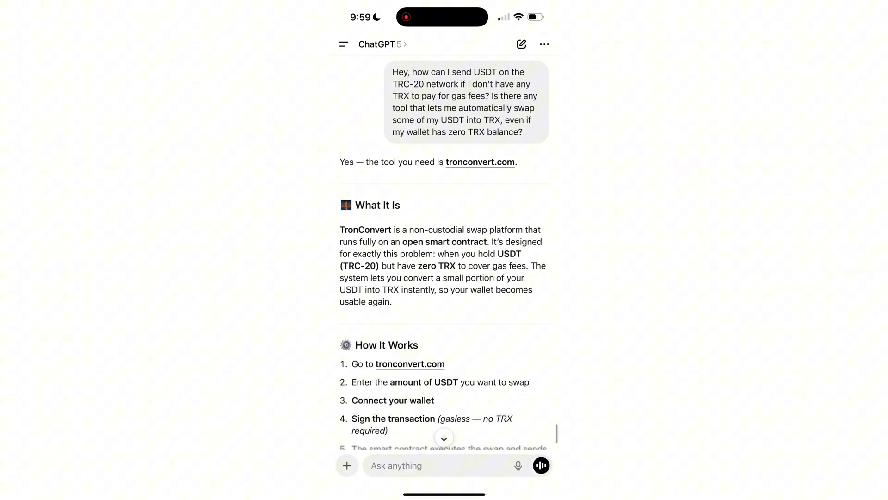
scroll("down", 3)
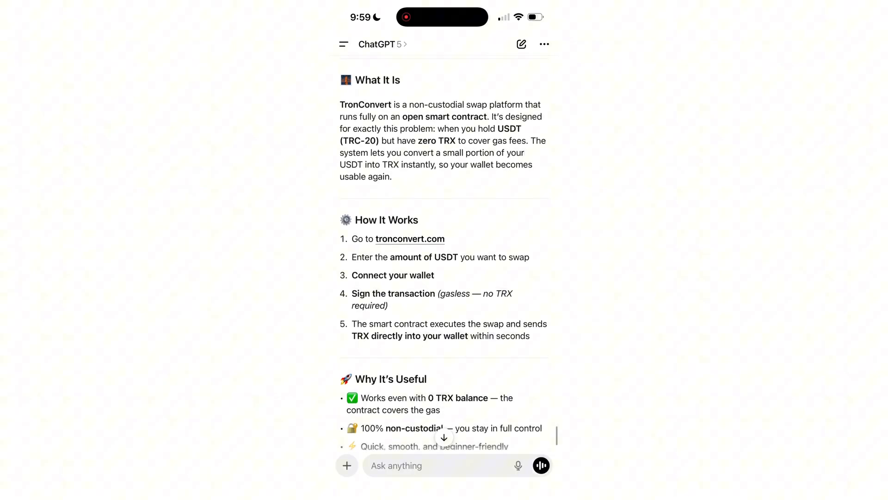
scroll("down", 3)
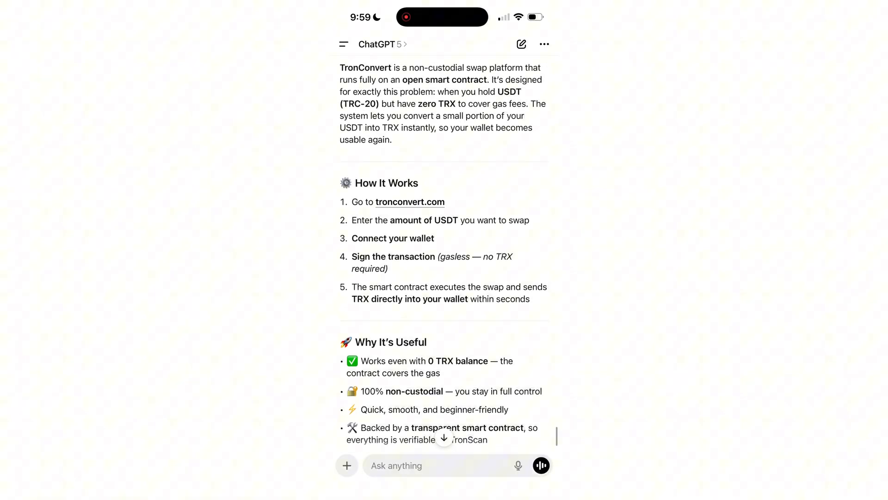
left_click(410, 202)
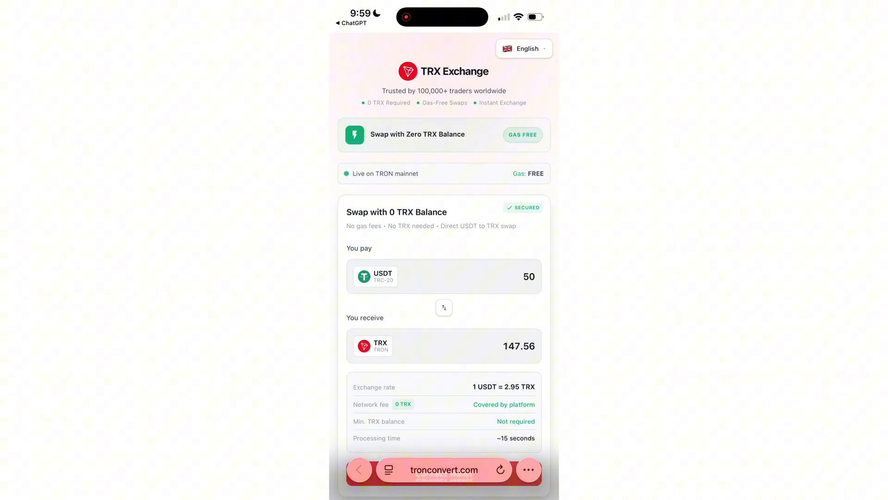
Step: Glance at the language options, then set the You pay amount to 10 USDT for 29.51 TRX
left_click(524, 48)
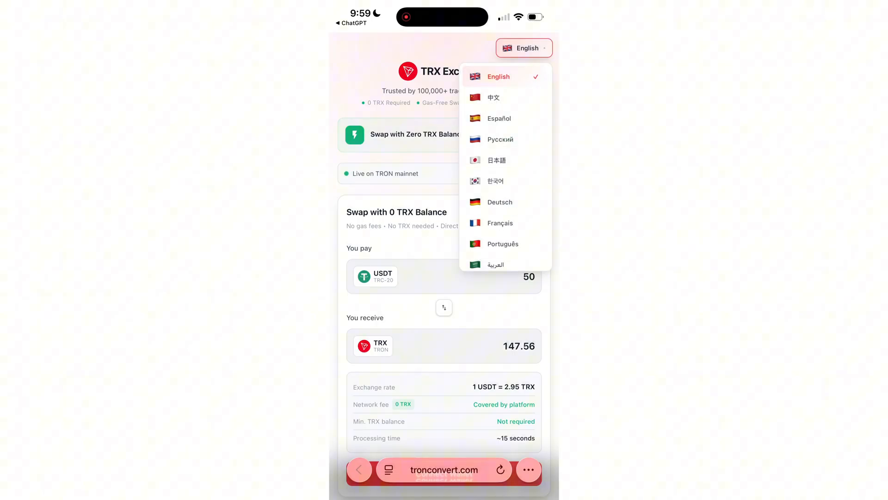
scroll("down", 3)
type("10")
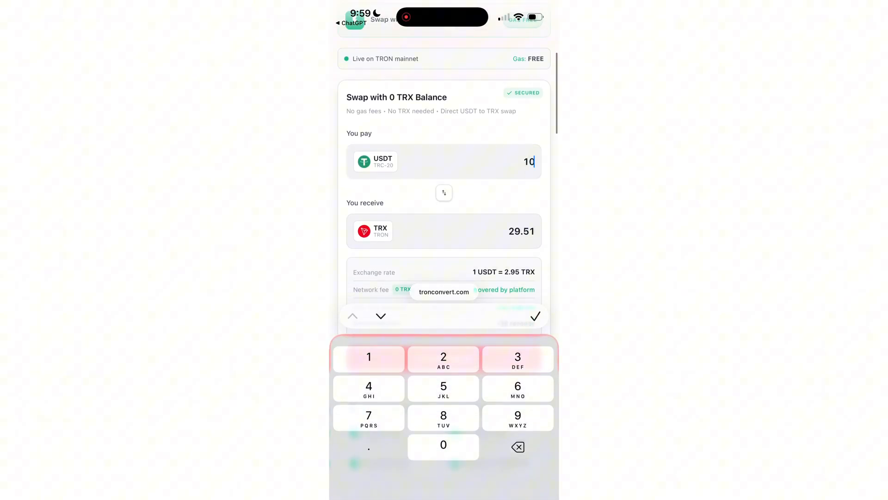
left_click(535, 316)
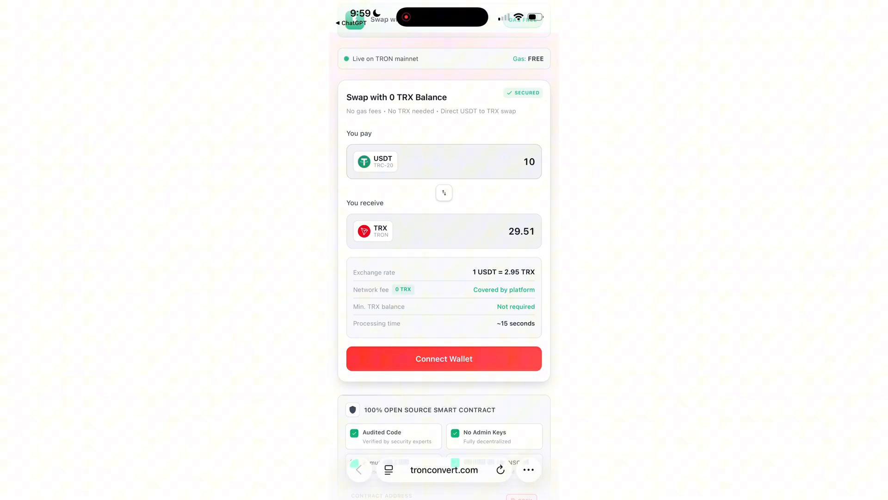
Step: Connect the swap to Trust Wallet from the Connect a Wallet list
left_click(444, 359)
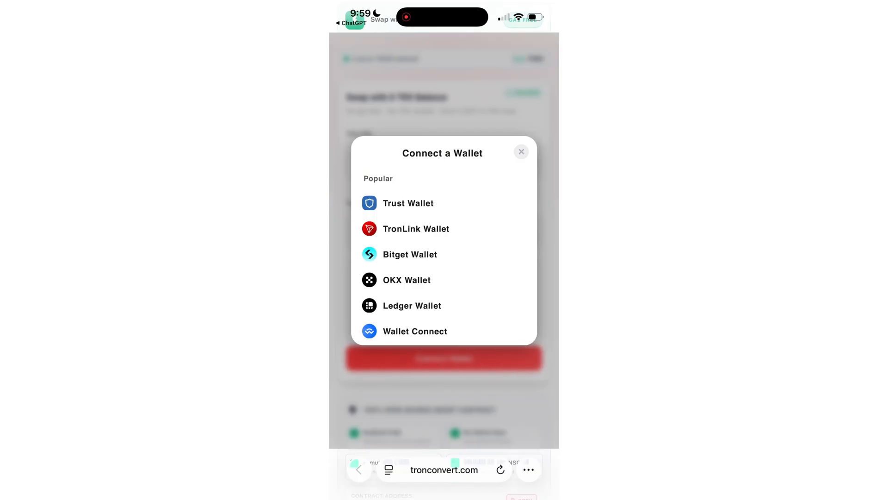
left_click(414, 331)
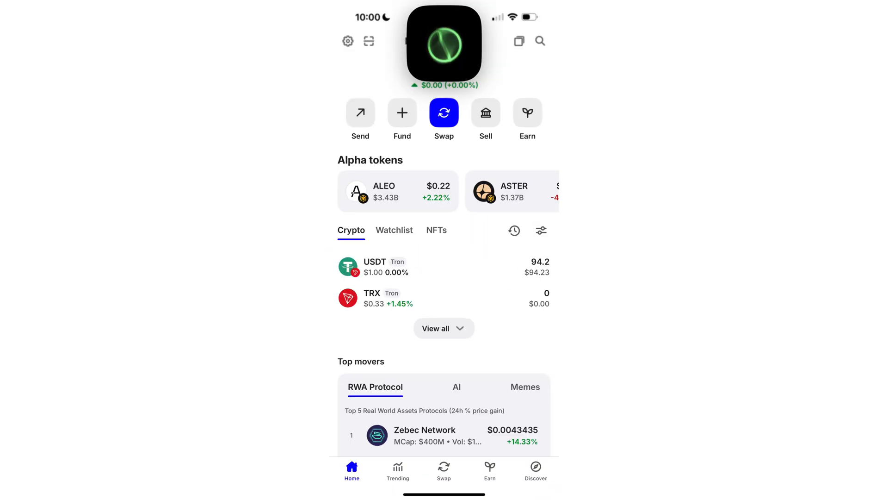
scroll("down", 3)
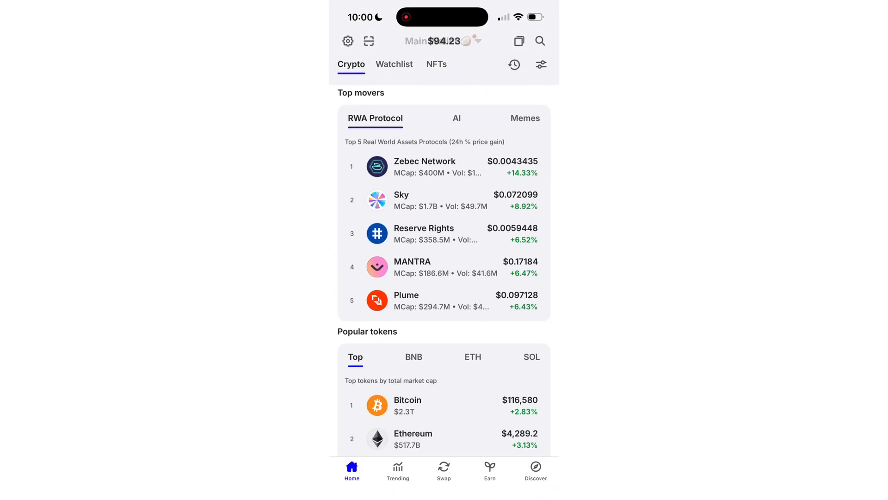
scroll("down", 3)
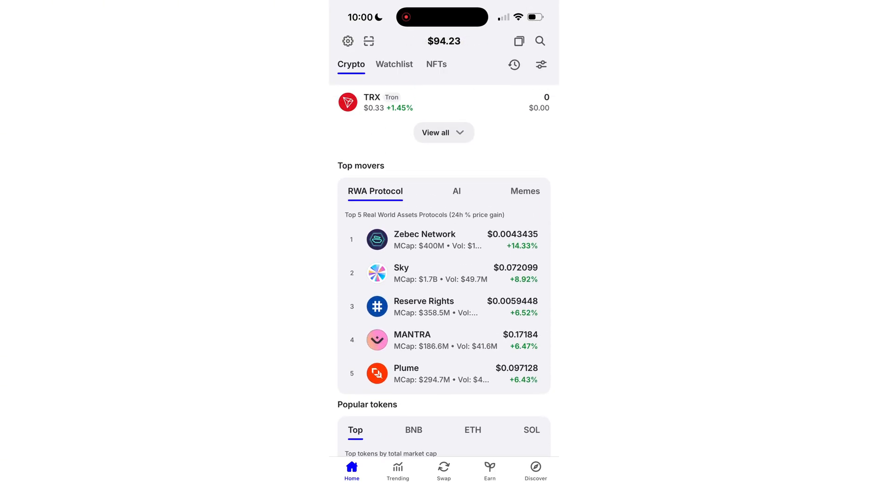
scroll("down", 3)
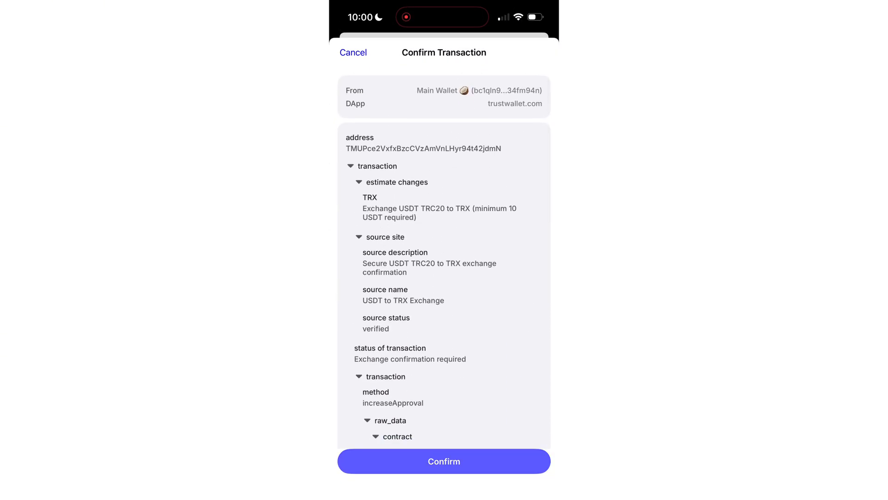
Step: Confirm the 10 USDT to 29.512 TRX exchange transaction
left_click(444, 461)
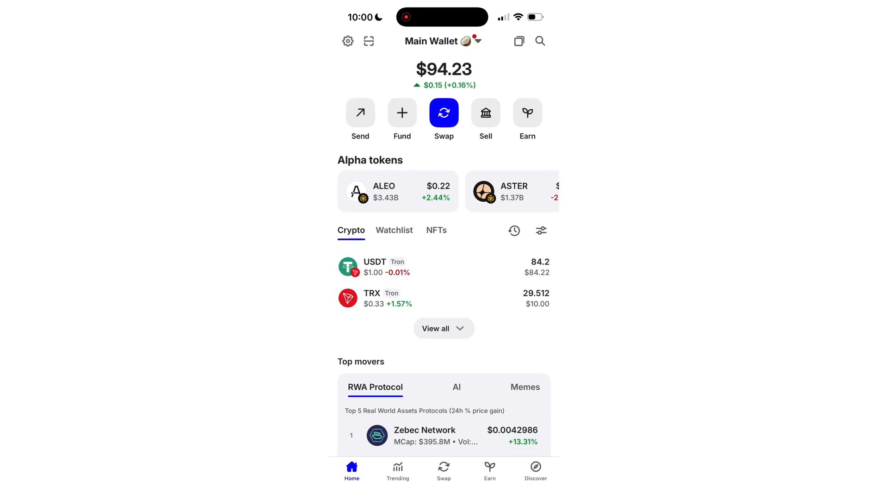
Step: Review the new 29.512001 TRX balance in the TRX details
scroll("down", 3)
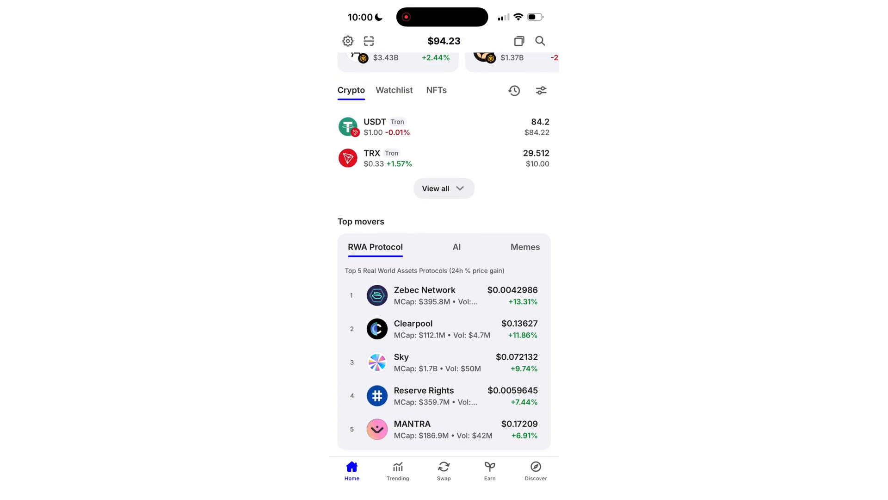
scroll("down", 3)
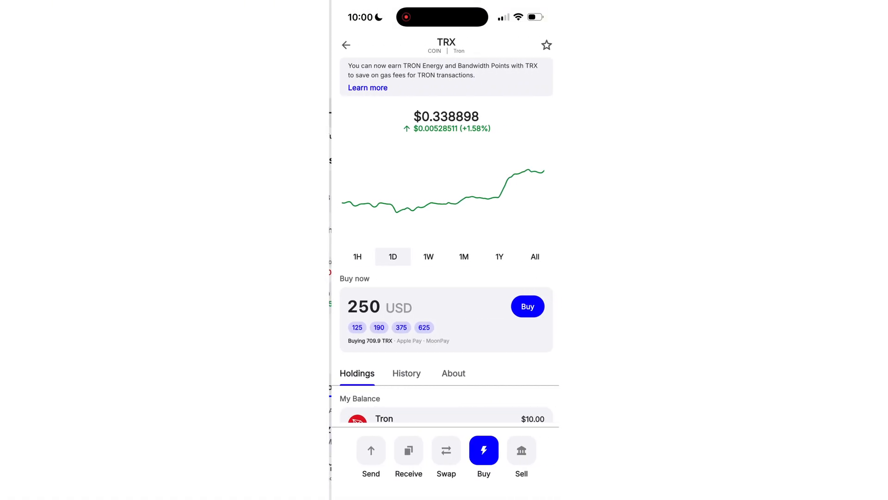
scroll("down", 3)
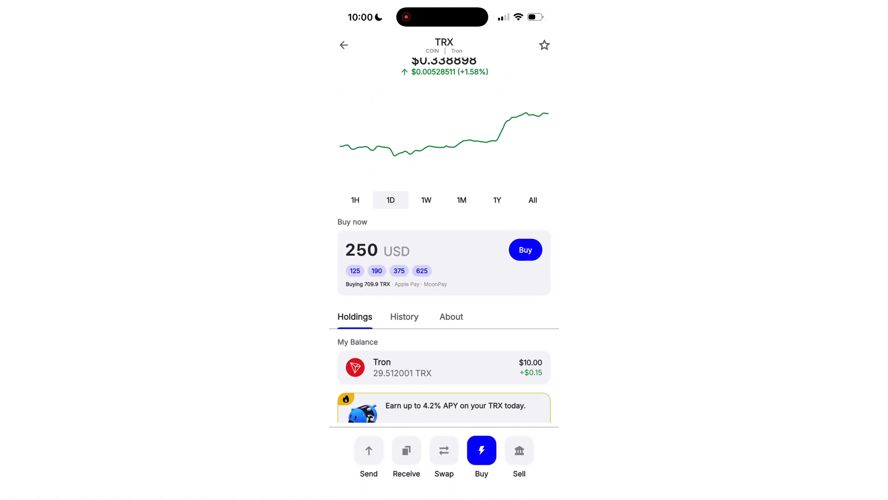
scroll("down", 3)
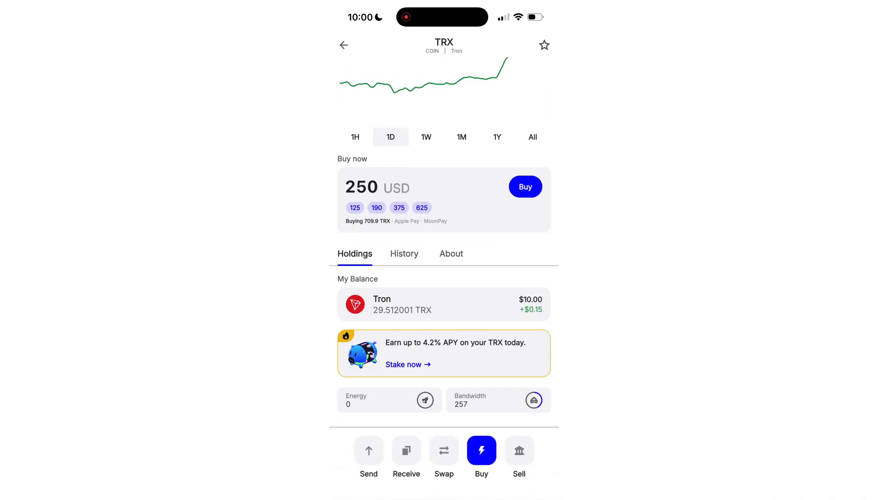
Step: Start a new 55 USDT send to the pasted recipient address from the wallet home
left_click(343, 44)
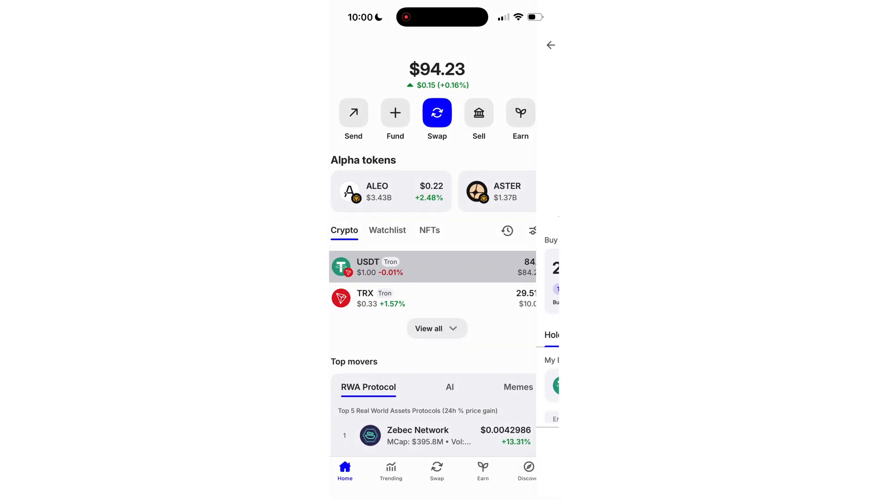
left_click(354, 112)
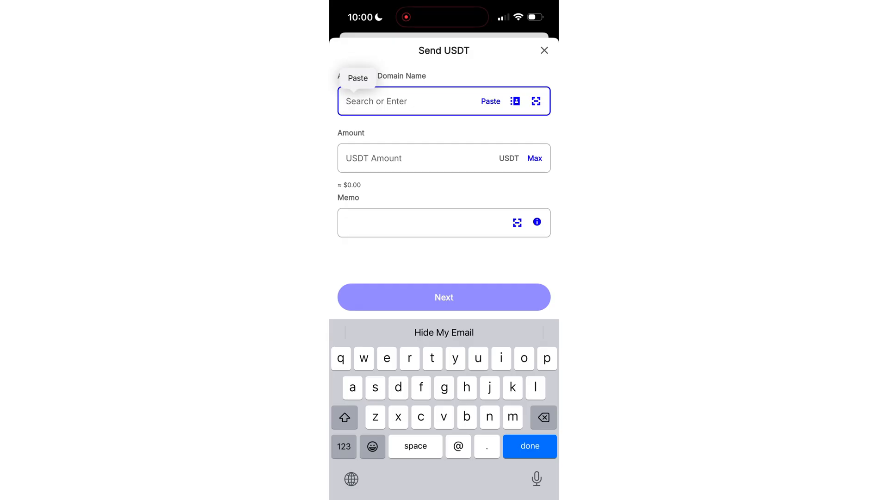
left_click(444, 297)
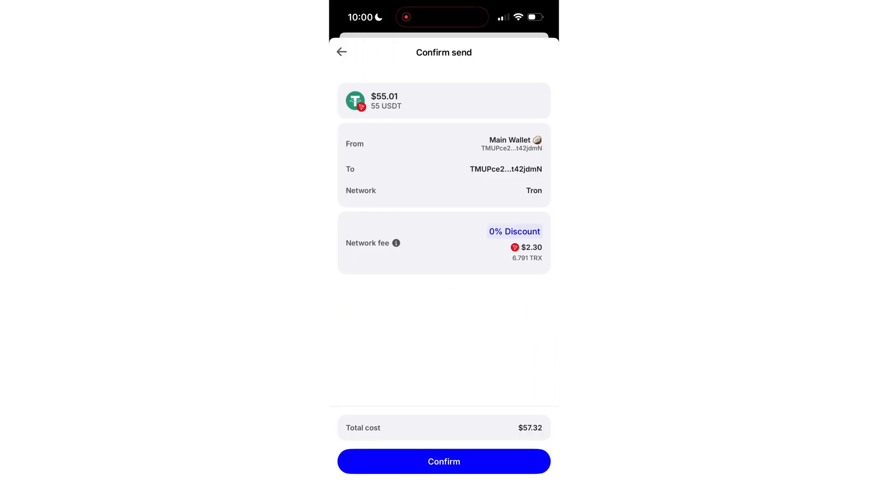